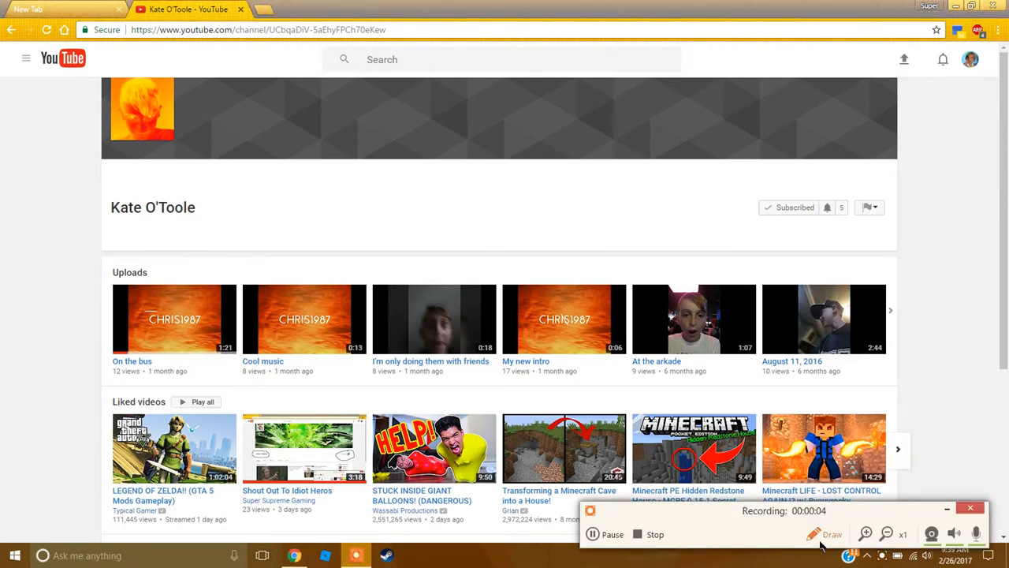
Draw and erase scribbles and a loop around the channel name, Subscribed button and bell.
click(833, 533)
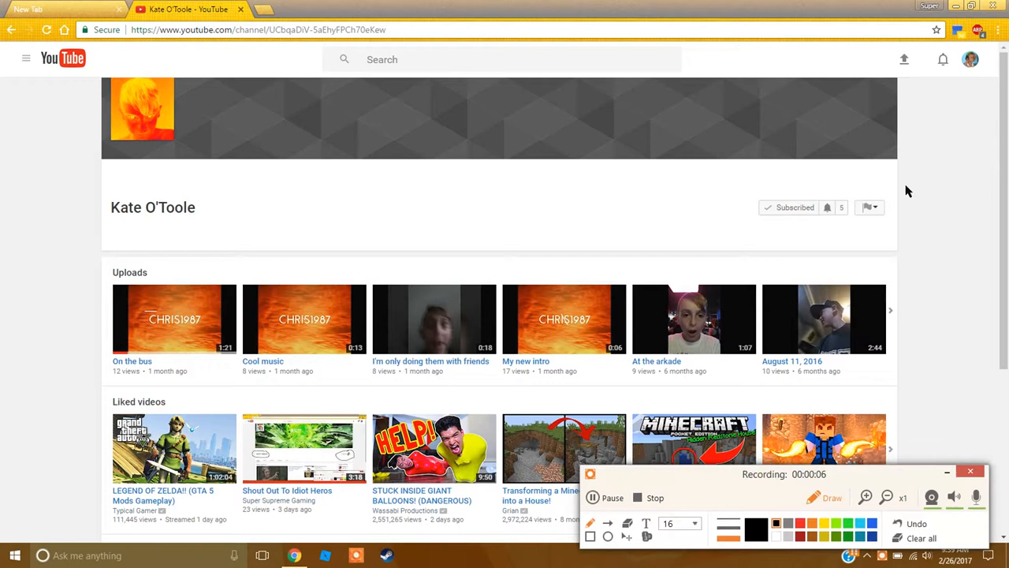
mouse_move(211, 183)
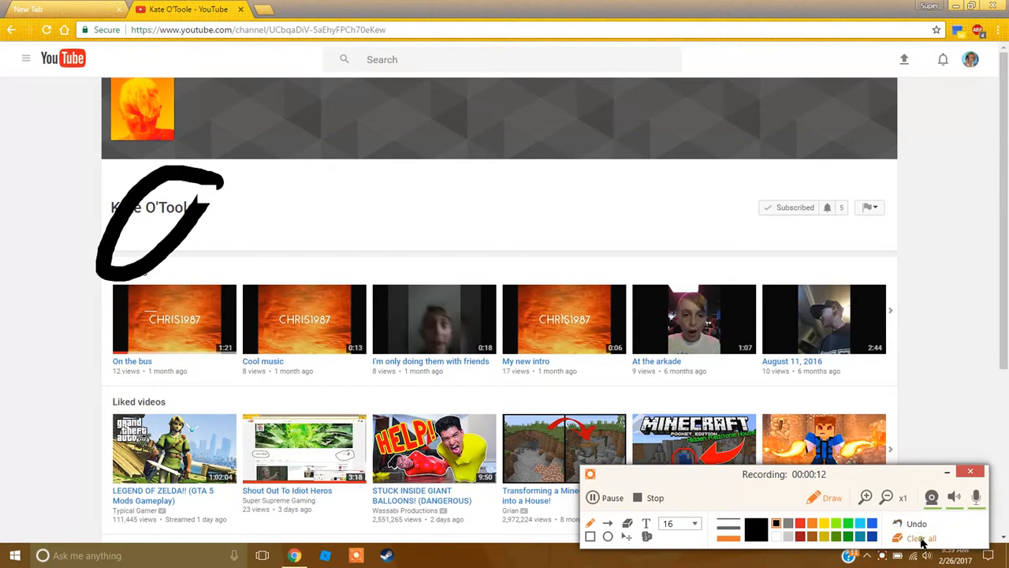
click(920, 537)
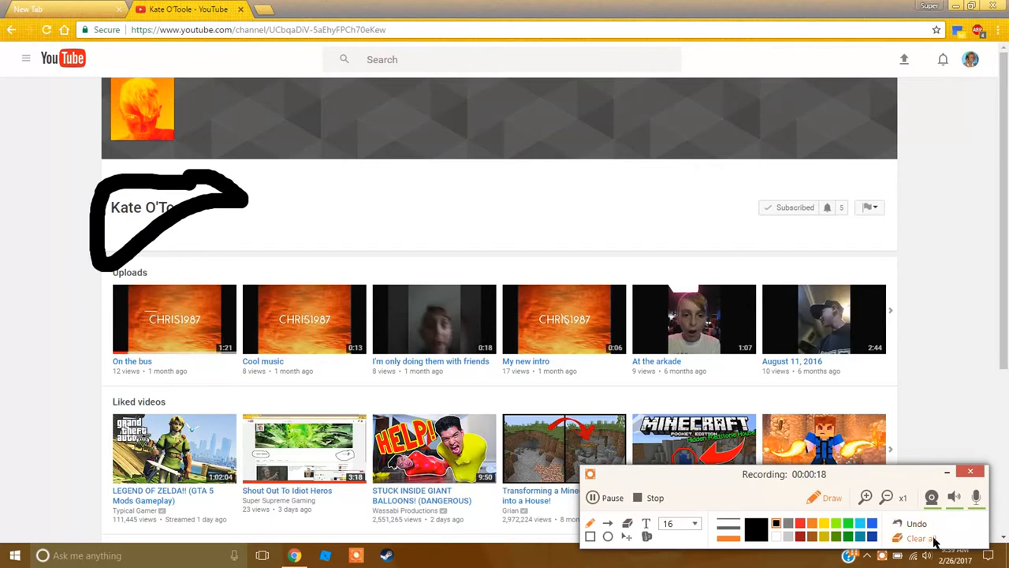
click(921, 538)
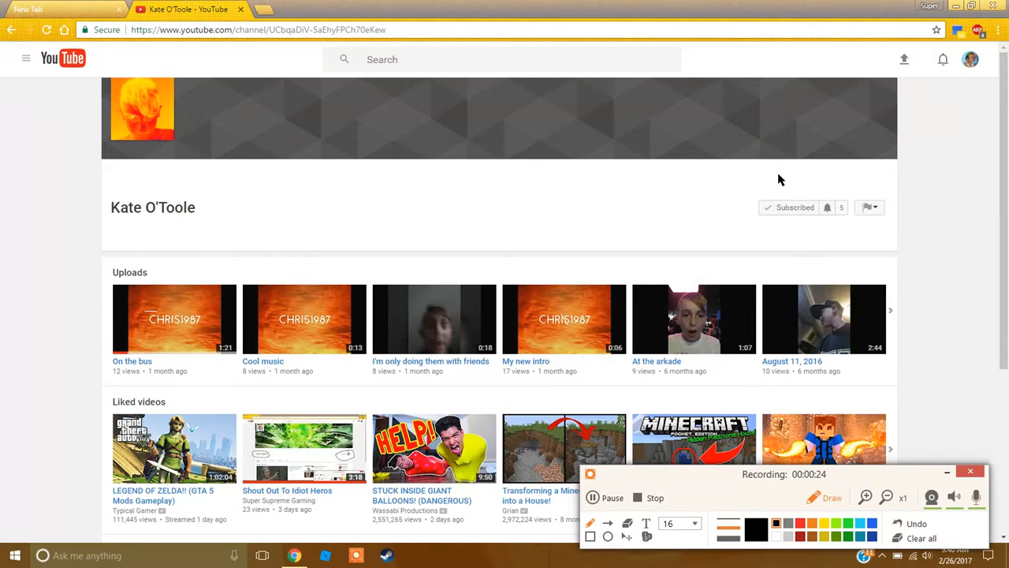
drag(780, 173, 835, 228)
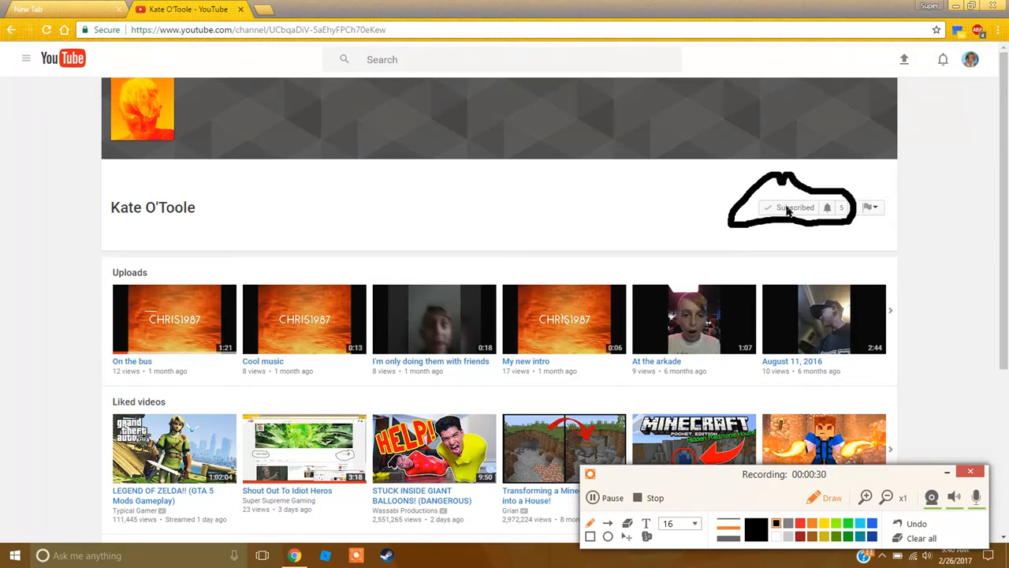
mouse_move(826, 202)
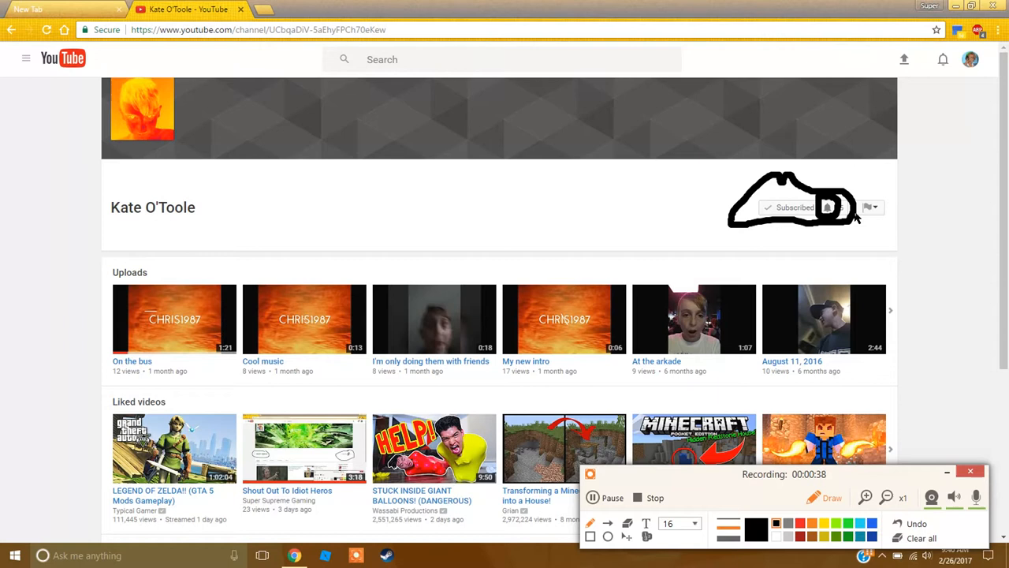
mouse_move(927, 552)
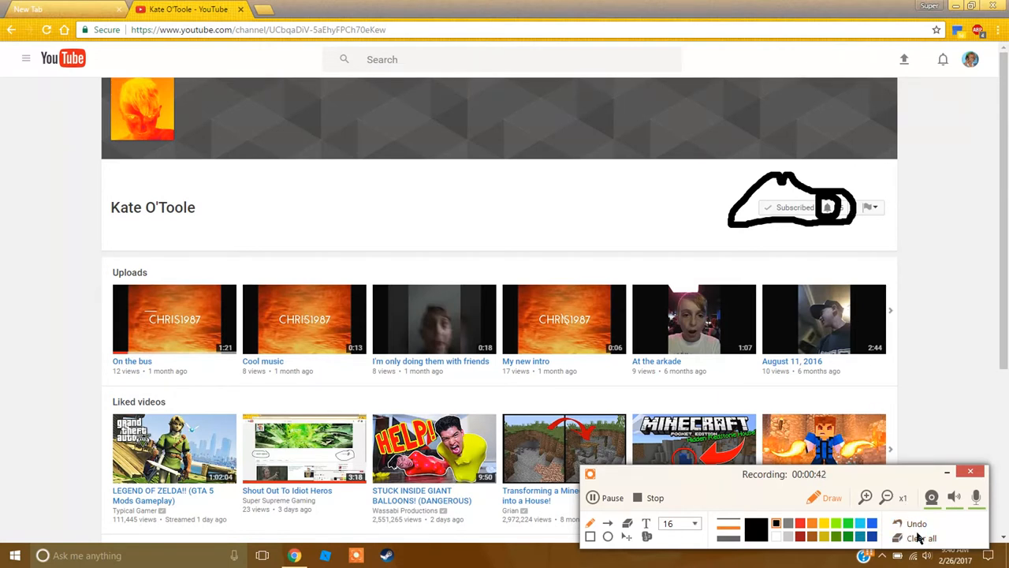
click(920, 538)
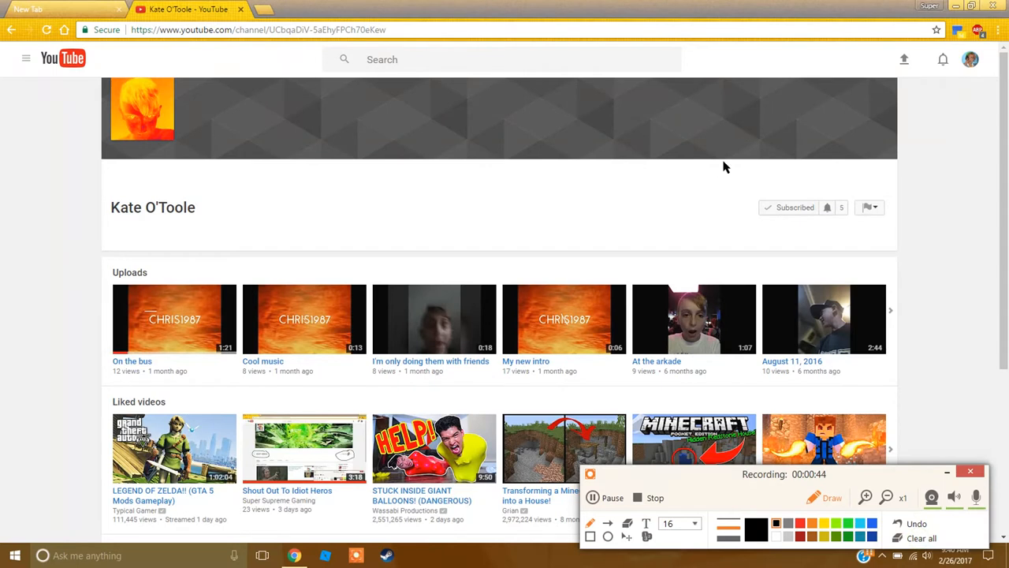
mouse_move(615, 269)
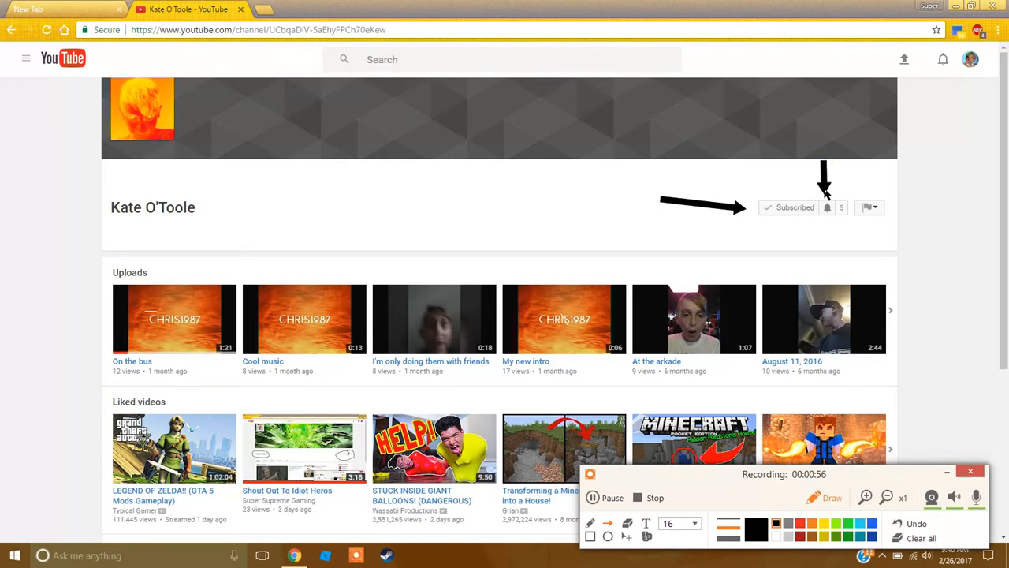
mouse_move(318, 186)
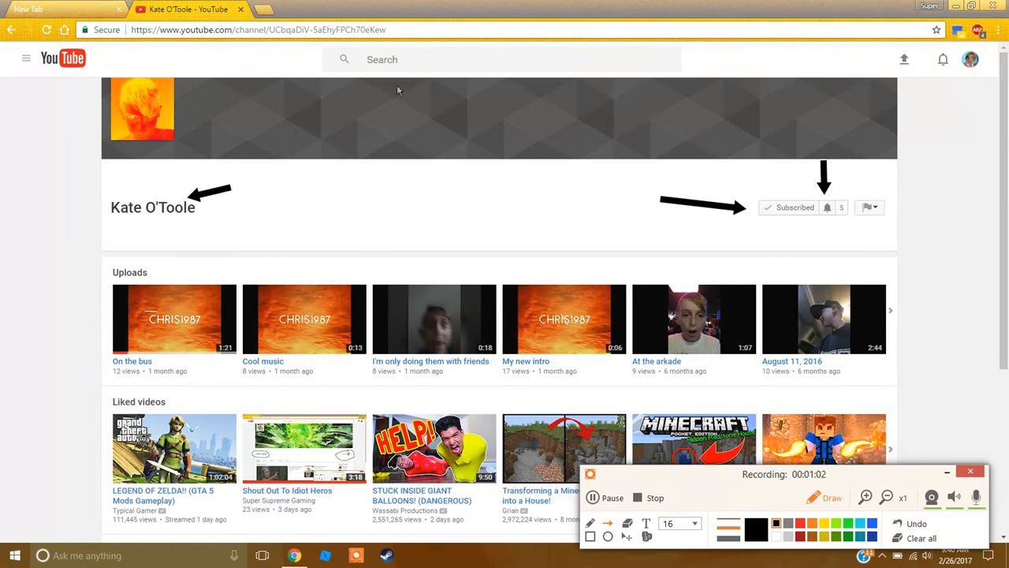
mouse_move(607, 487)
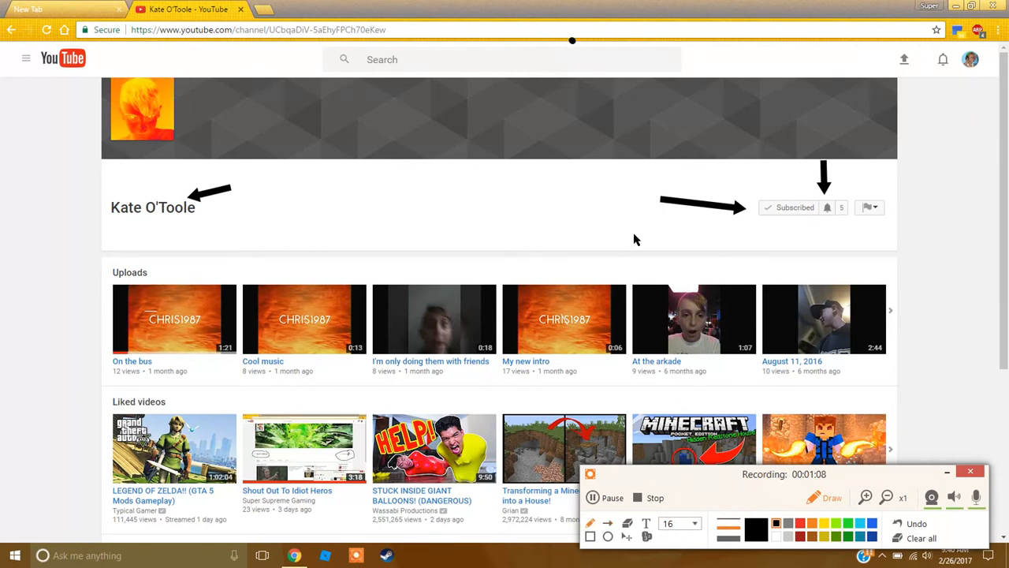
mouse_move(627, 539)
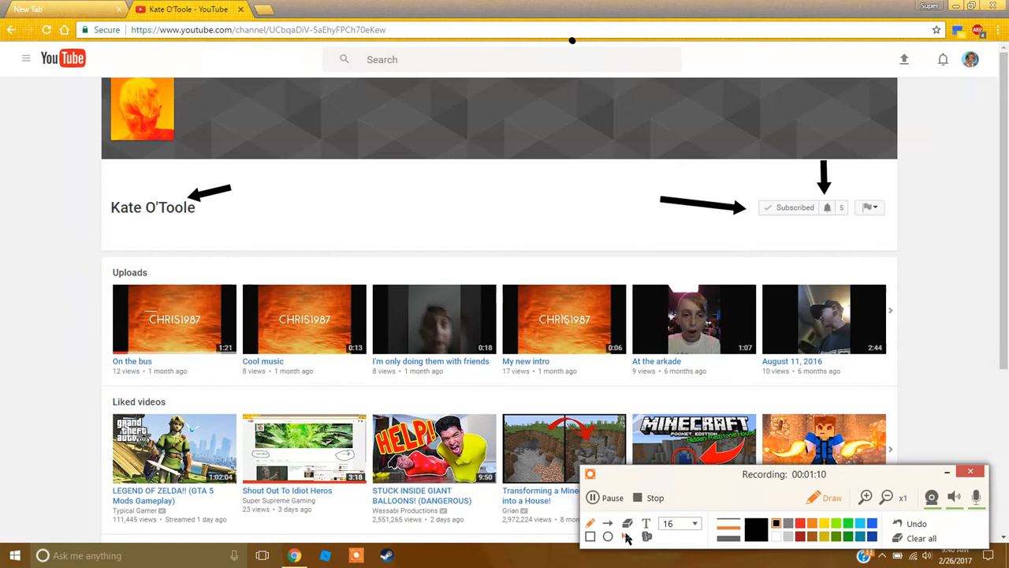
mouse_move(593, 25)
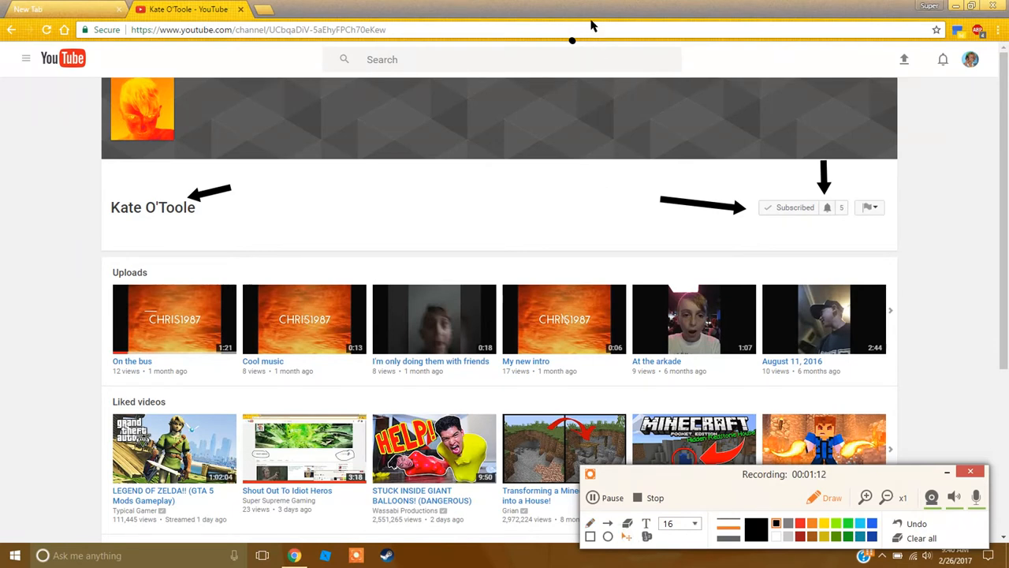
mouse_move(627, 561)
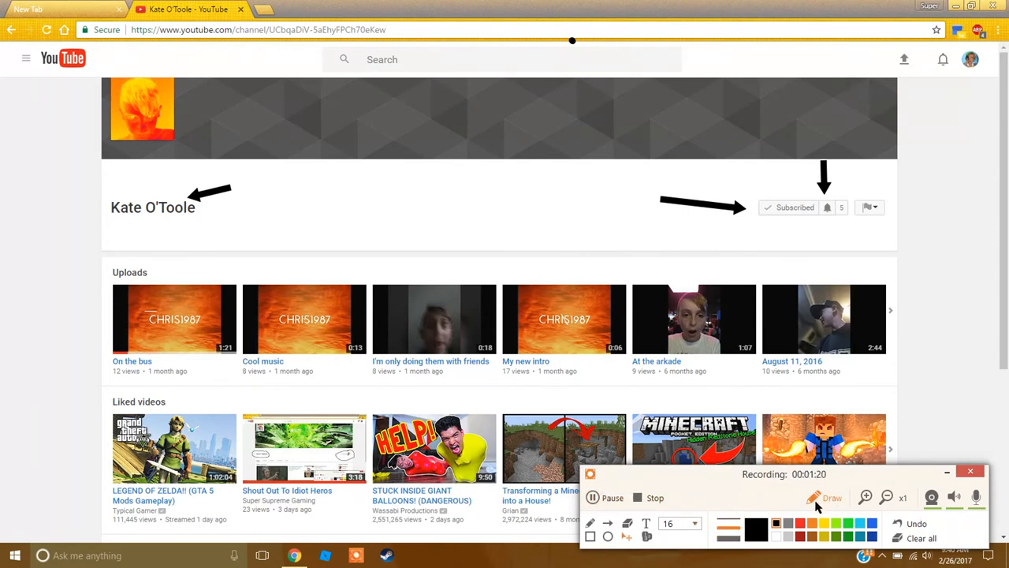
mouse_move(675, 329)
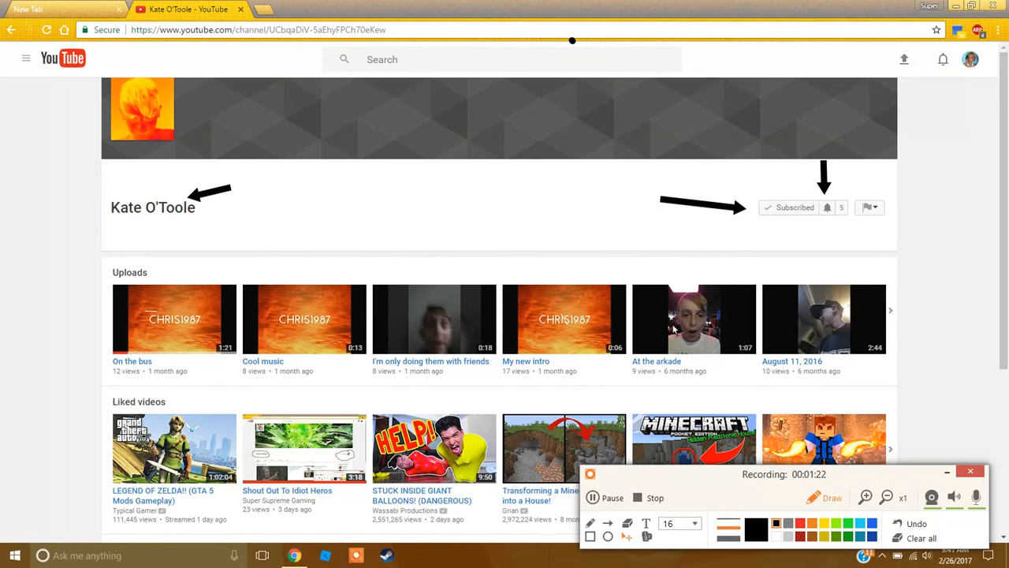
mouse_move(433, 176)
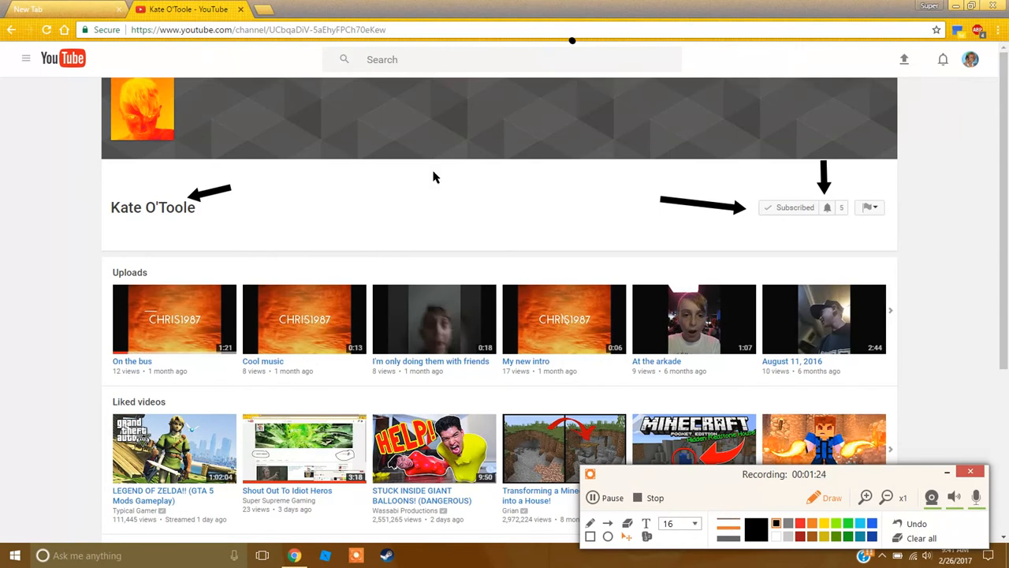
mouse_move(571, 192)
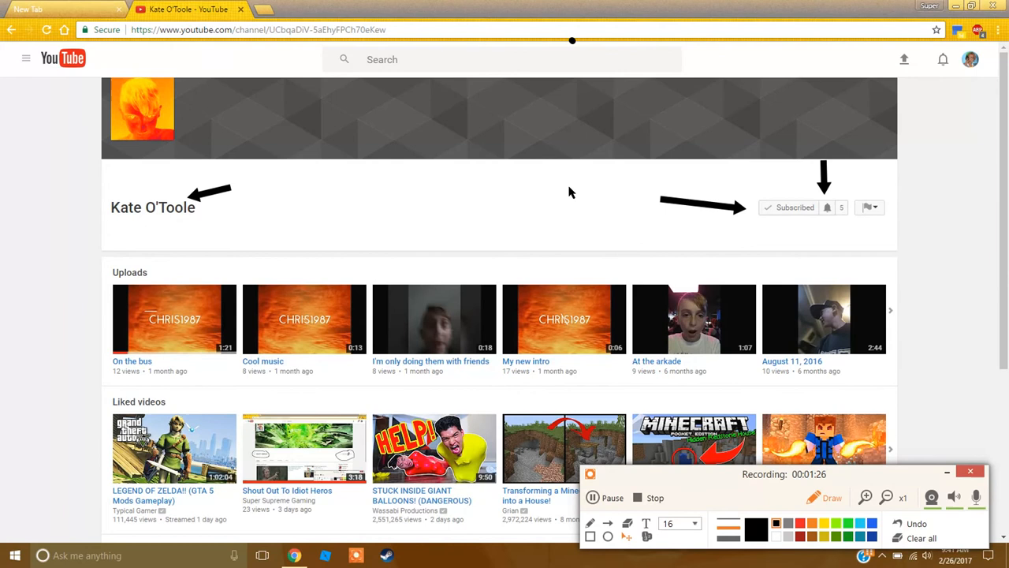
mouse_move(799, 481)
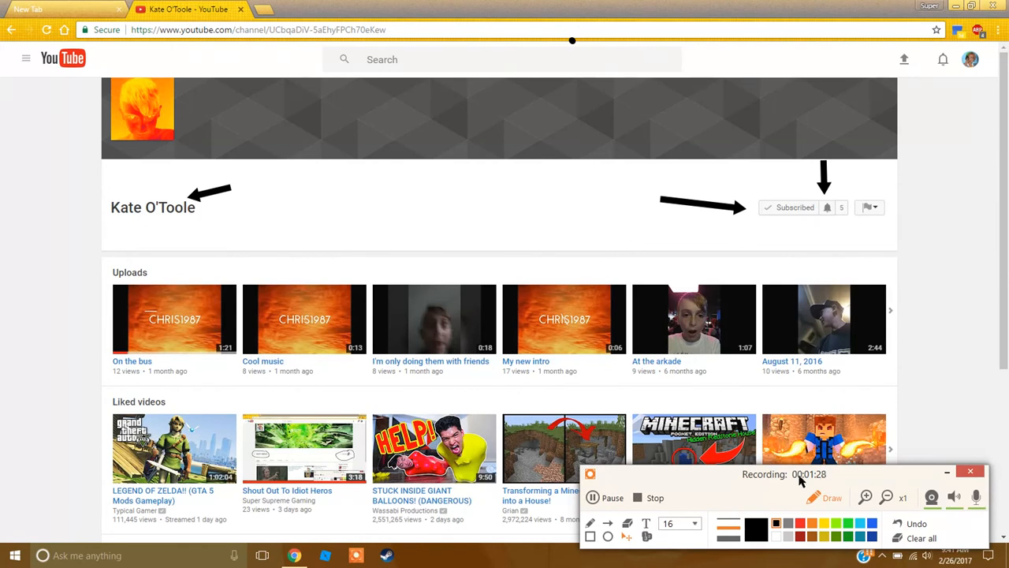
mouse_move(808, 189)
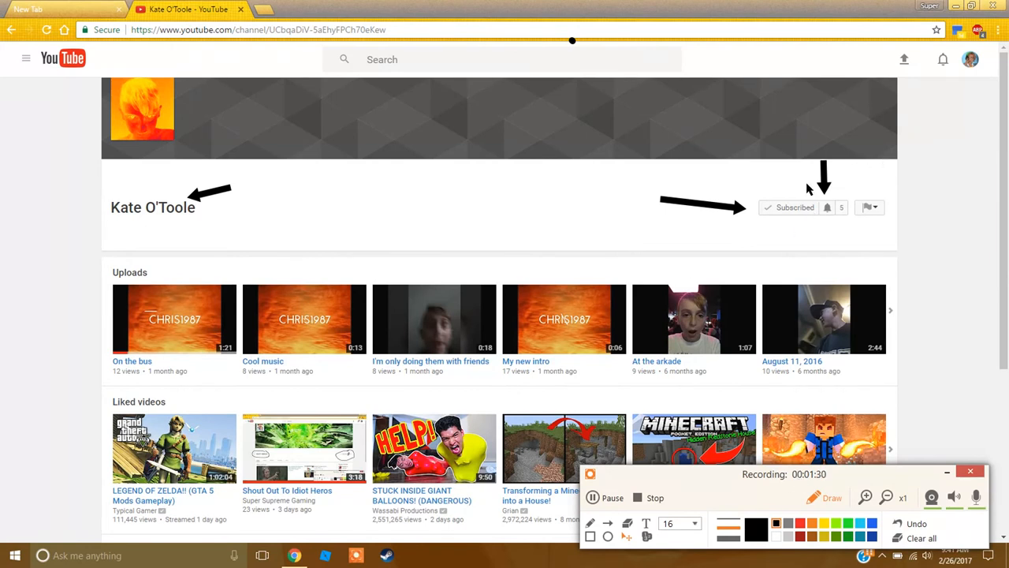
mouse_move(731, 214)
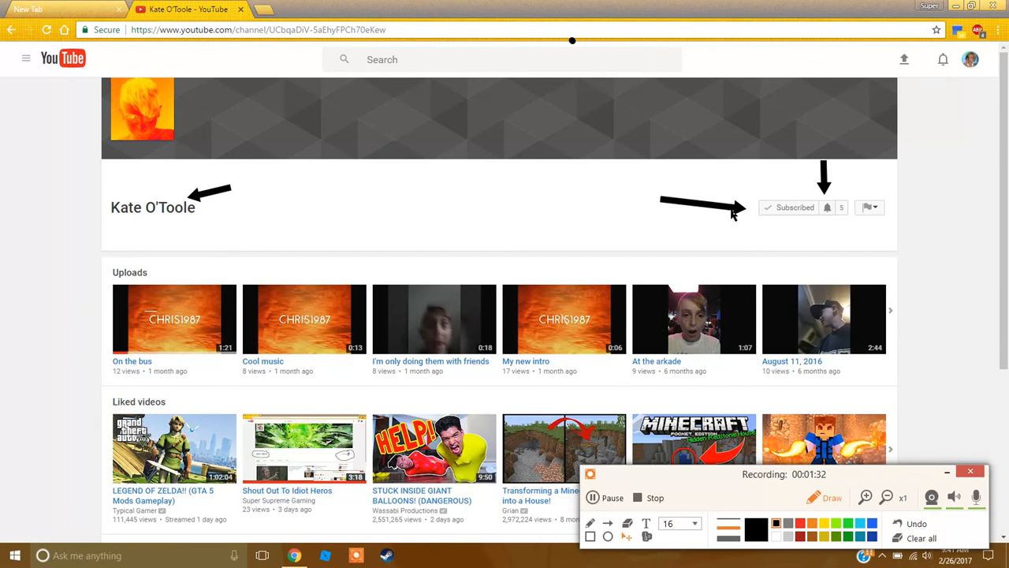
mouse_move(738, 183)
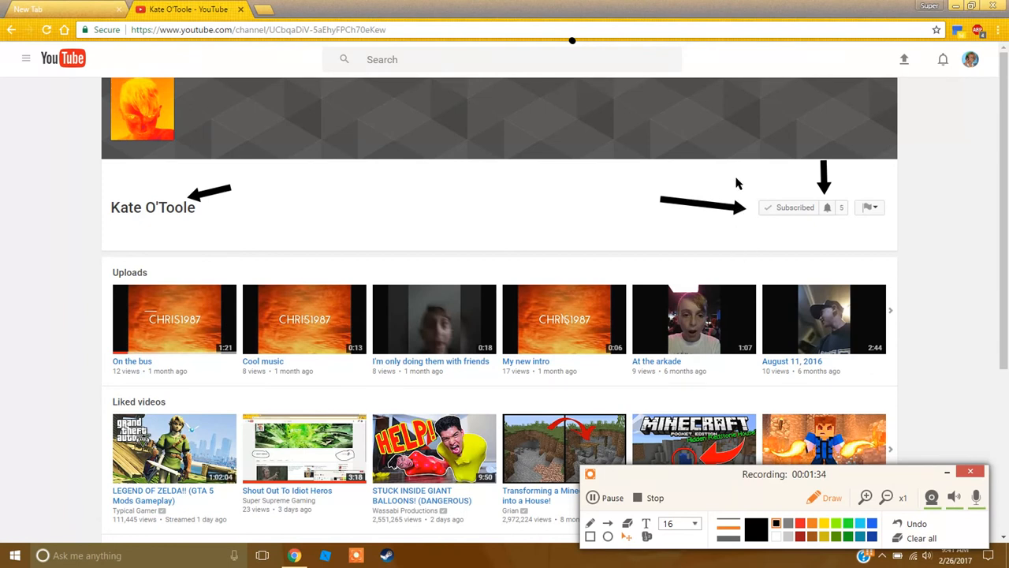
mouse_move(748, 213)
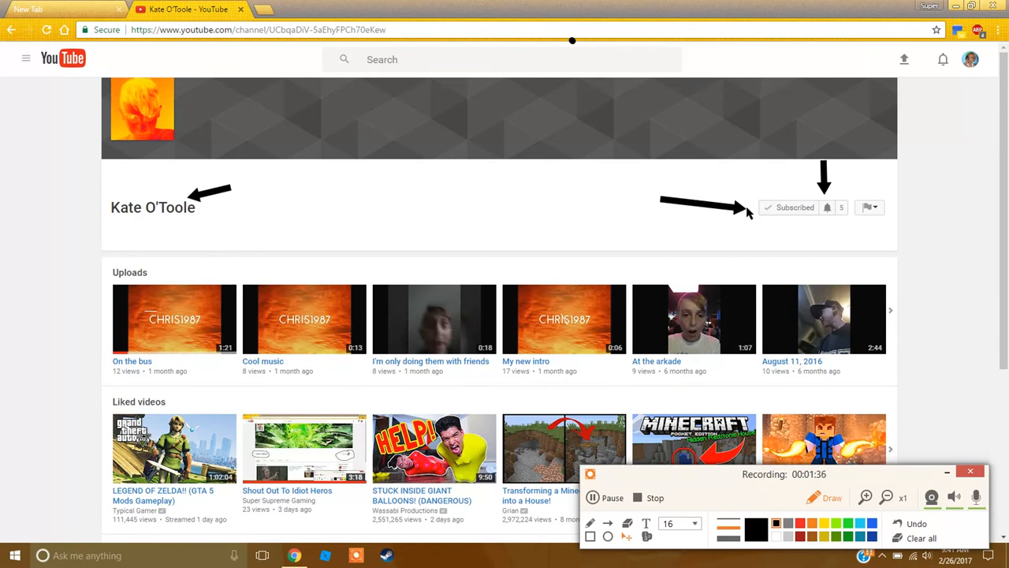